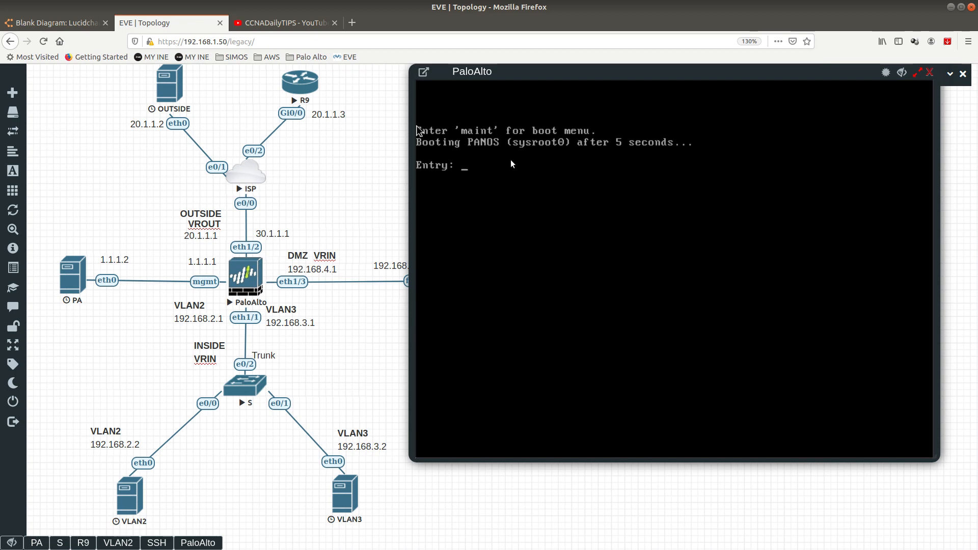
Enter maint at the boot prompt and boot the PANOS (maint) entry
text(maint)
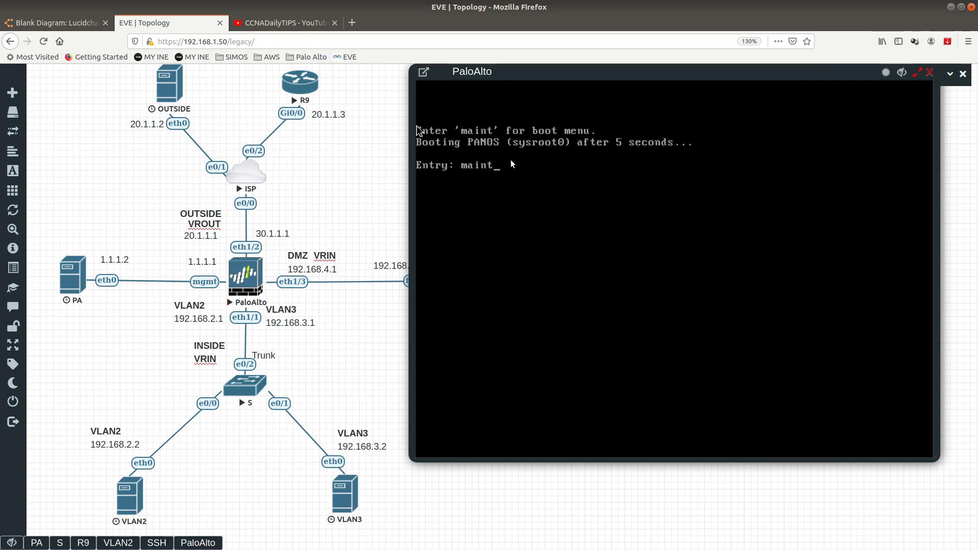
key(Return)
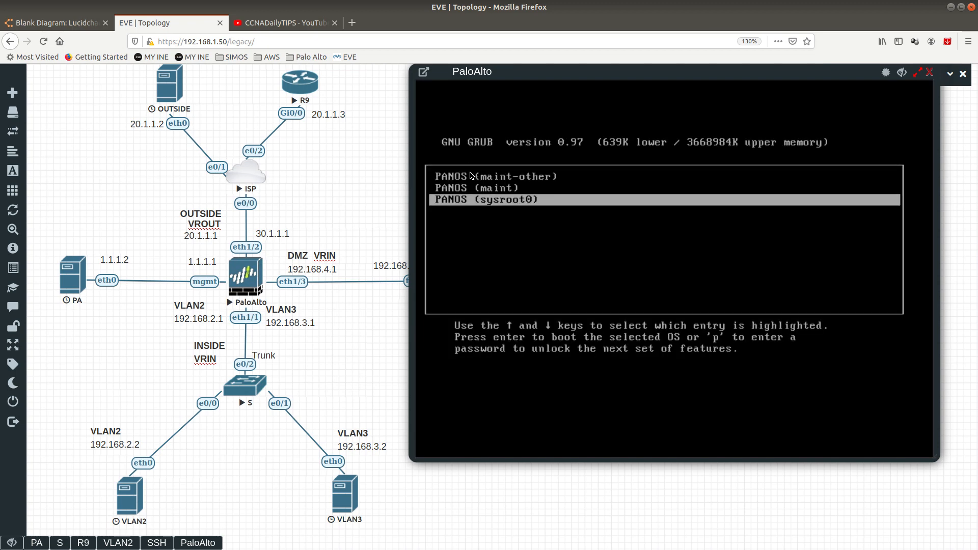
key(Up)
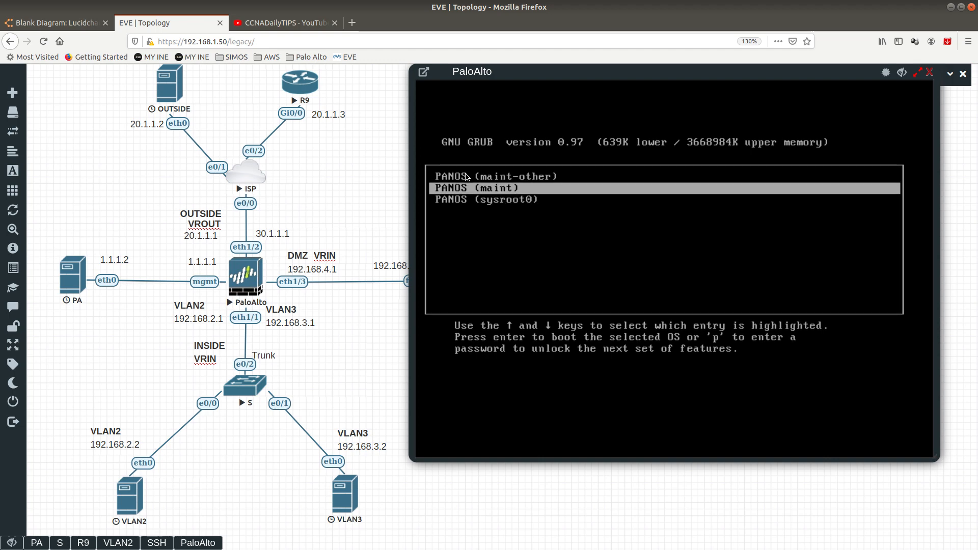
key(Return)
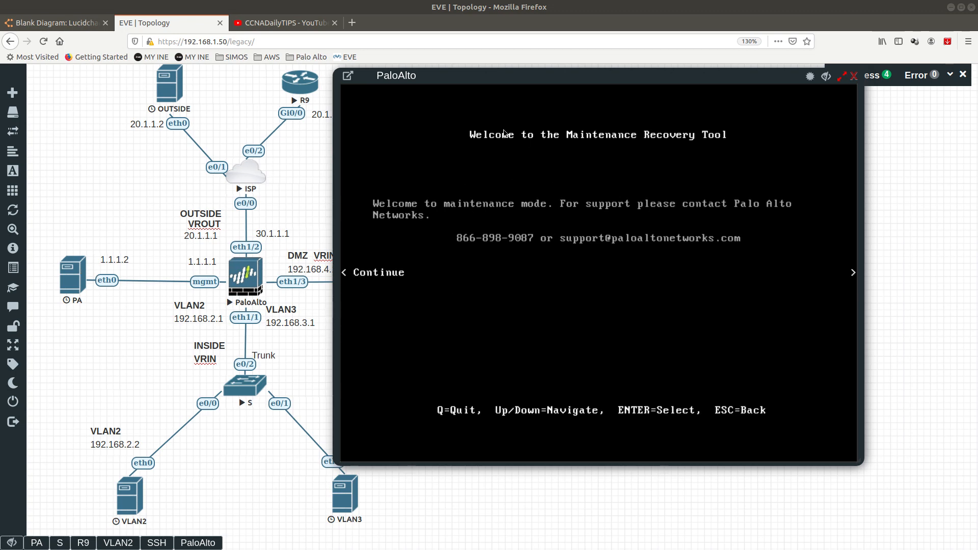
mouse_move(621, 182)
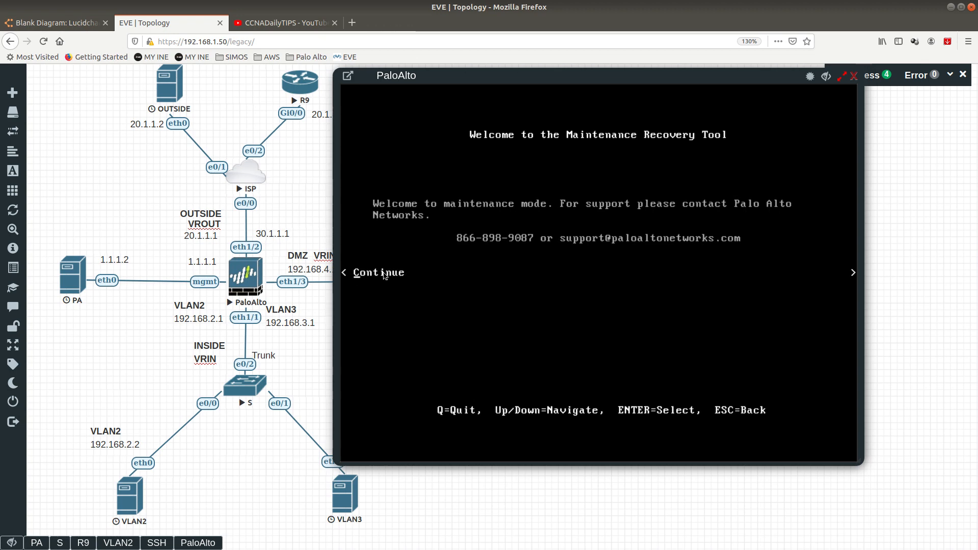
Continue past the Maintenance Recovery Tool welcome screen and choose Factory Reset
key(Return)
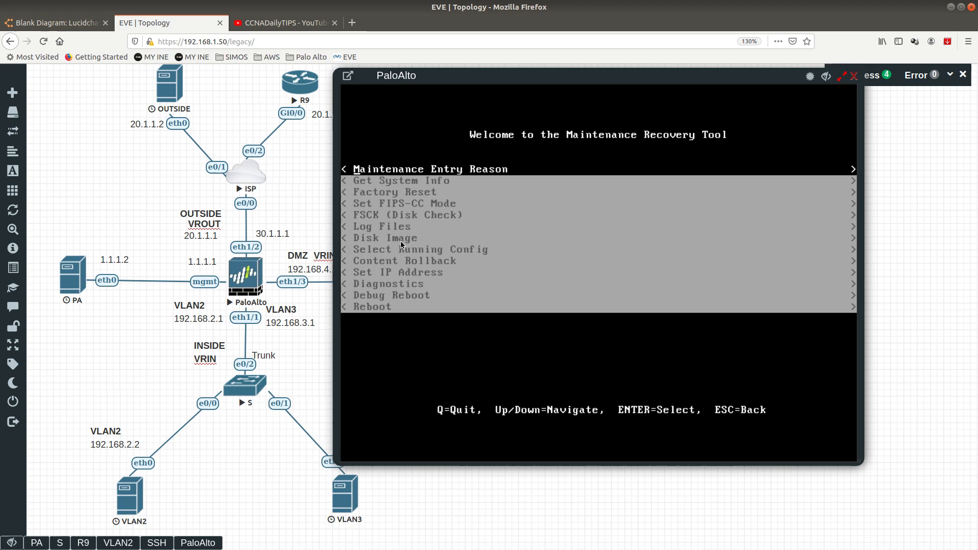
key(Down)
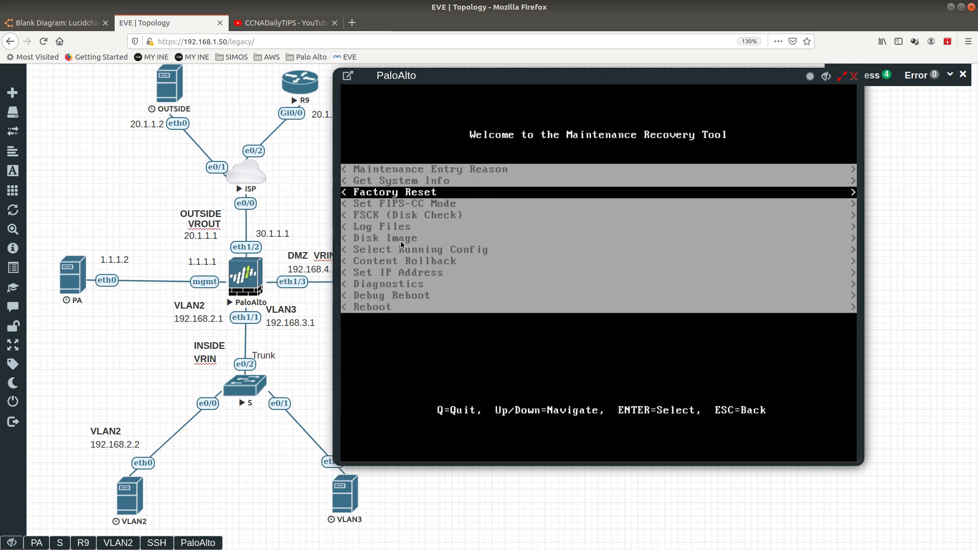
key(Return)
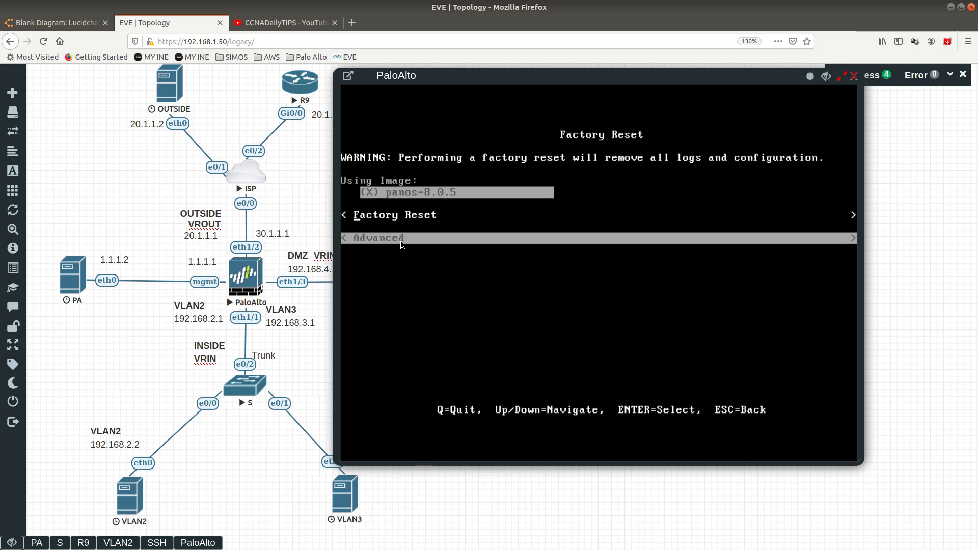
Move through the Factory Reset screen options from Advanced back to Factory Reset
key(Up)
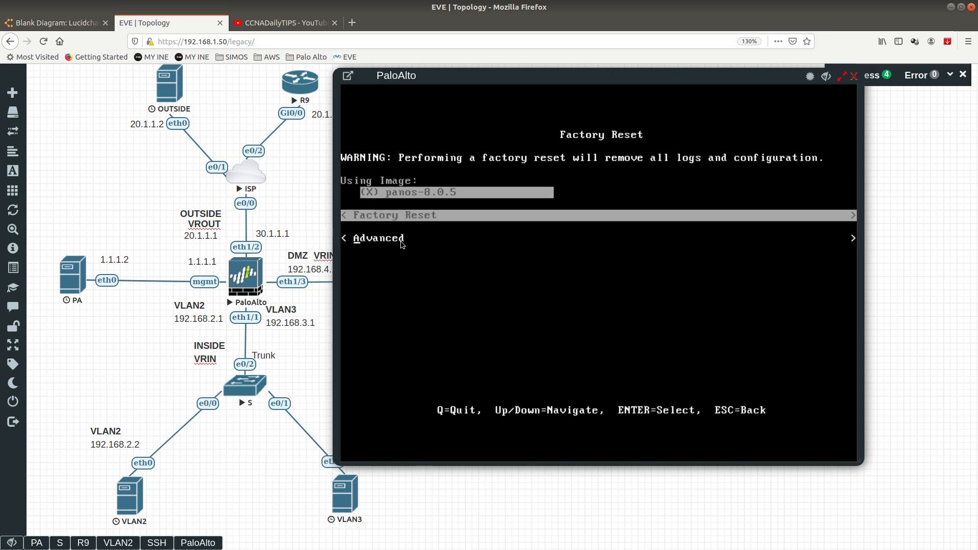
key(Down)
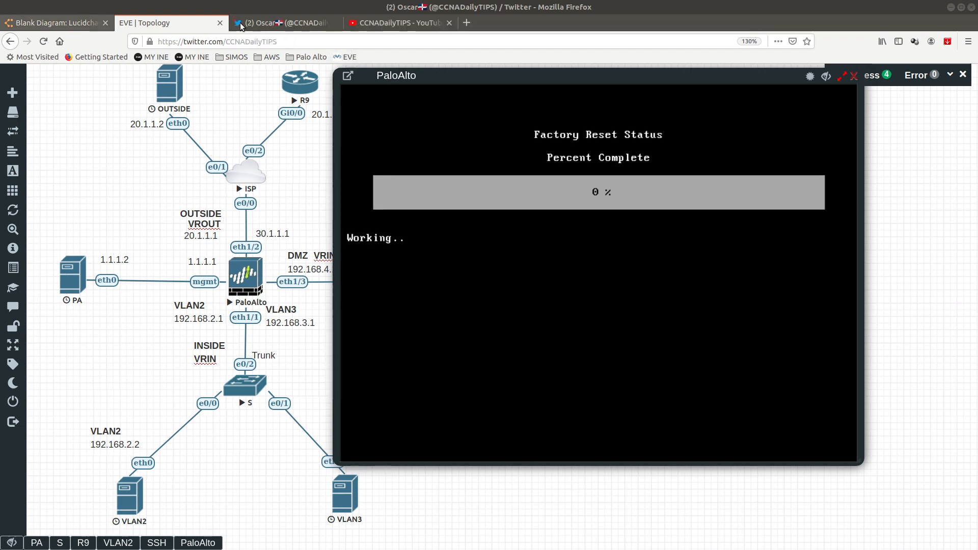
click(284, 23)
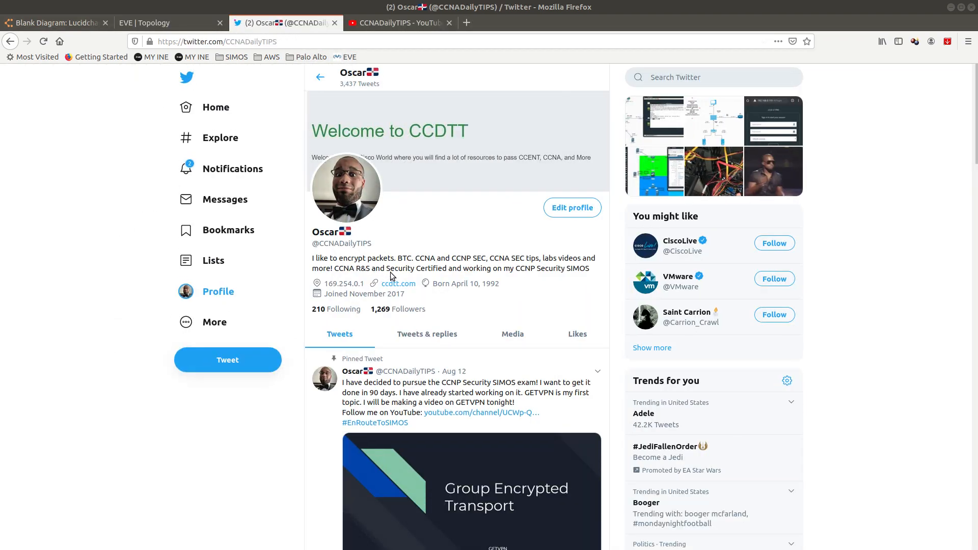
mouse_move(376, 245)
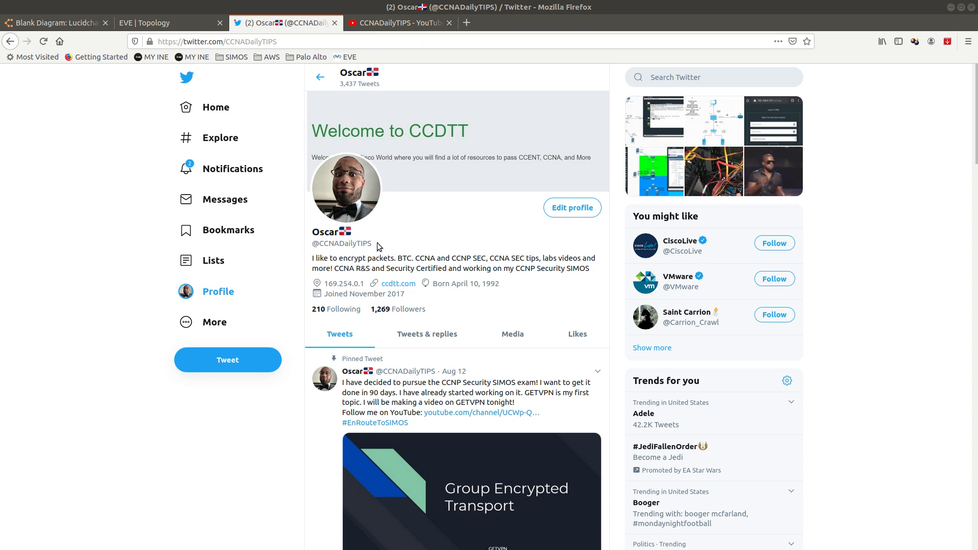
double_click(342, 242)
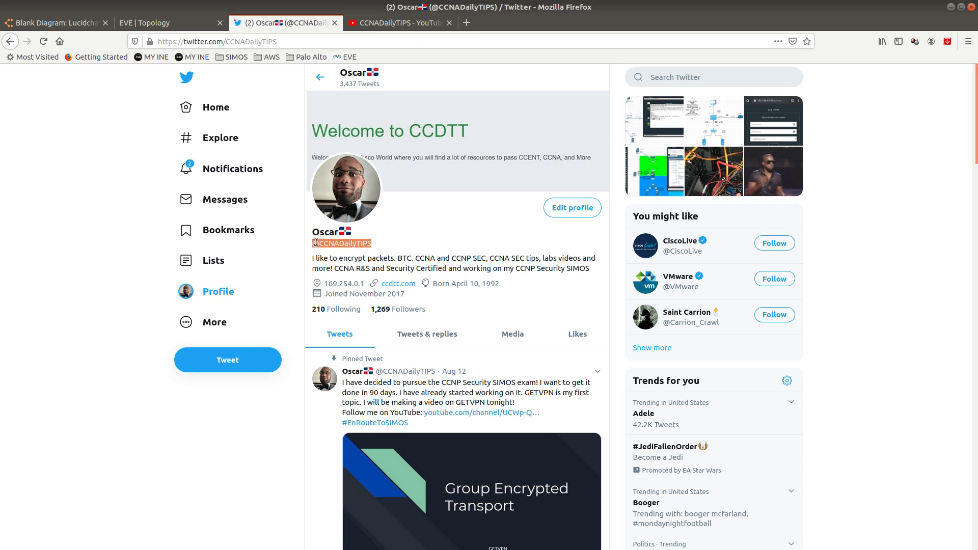